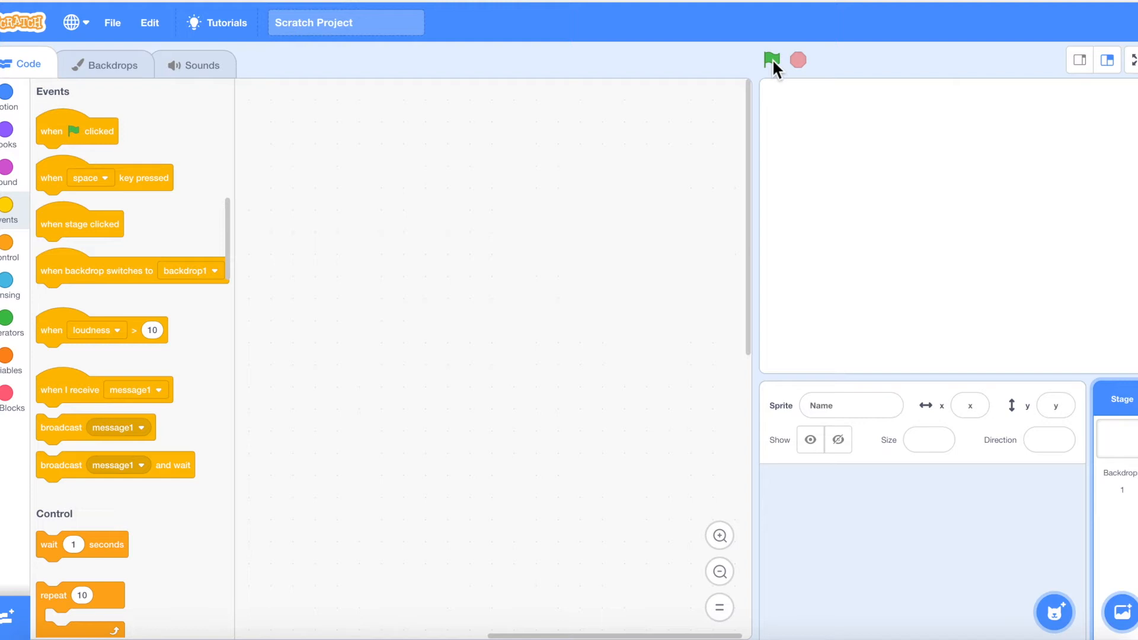
pyautogui.moveTo(487, 175)
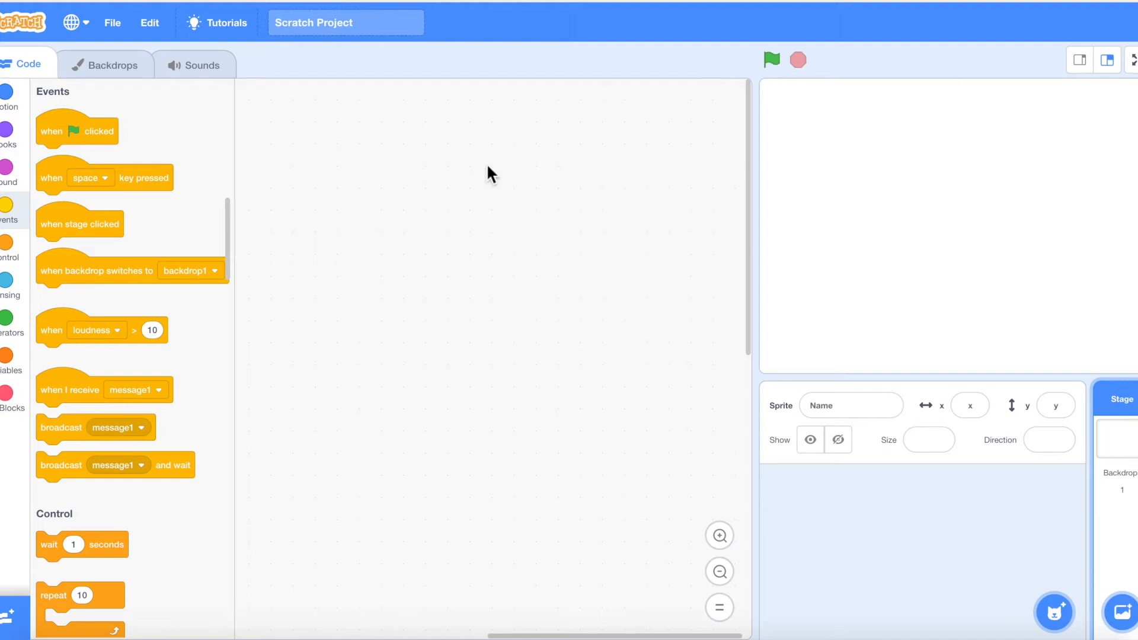
pyautogui.moveTo(10, 217)
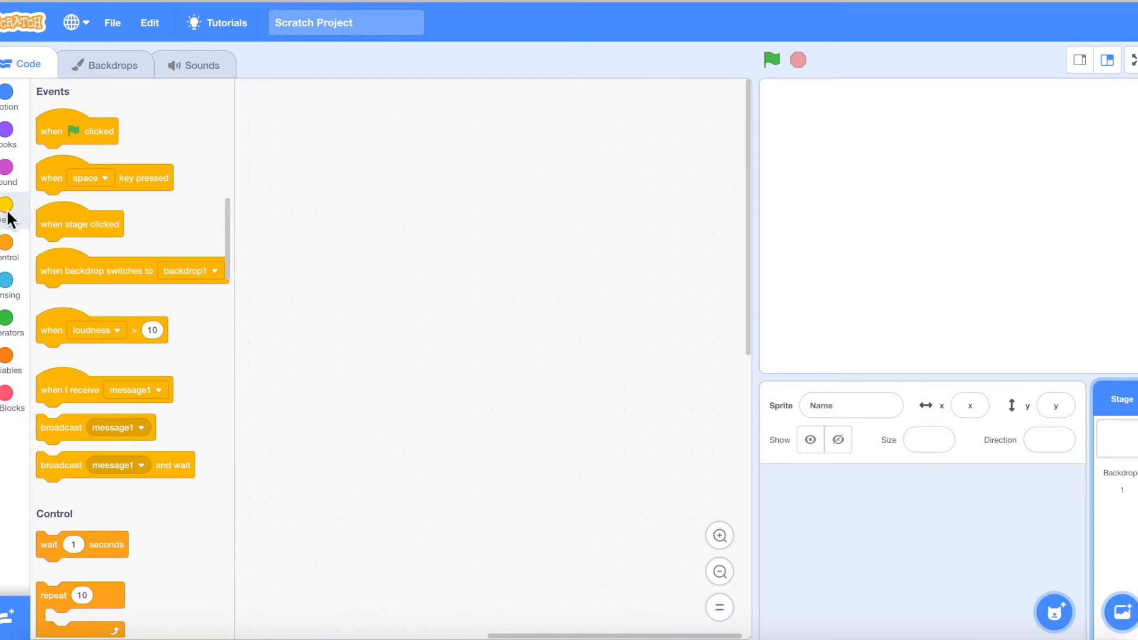
pyautogui.moveTo(200, 401)
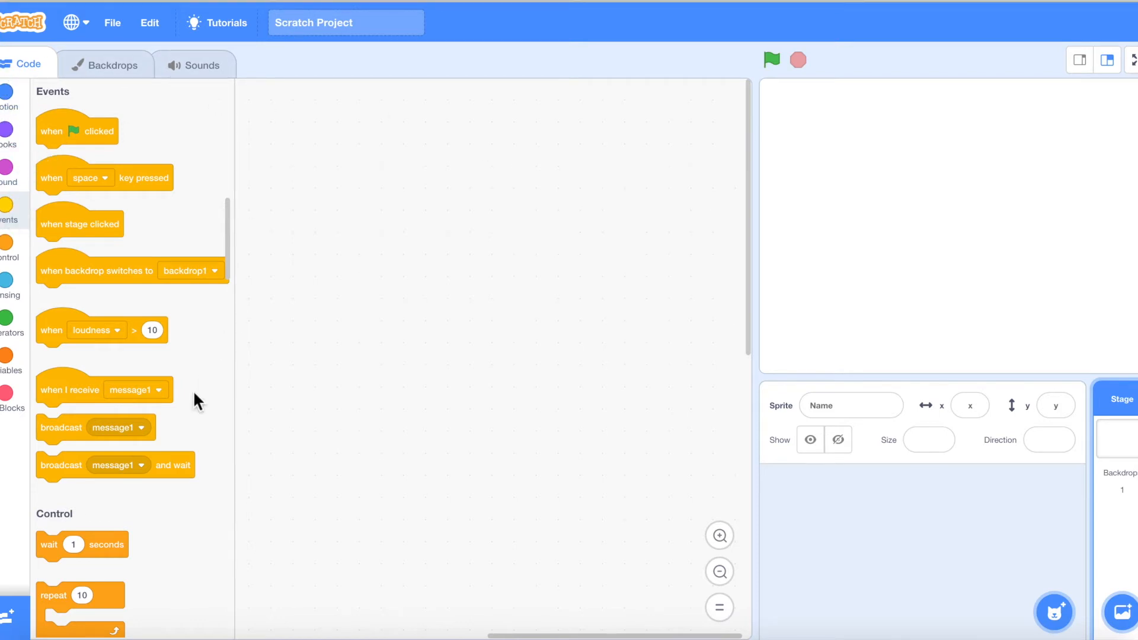
pyautogui.moveTo(219, 507)
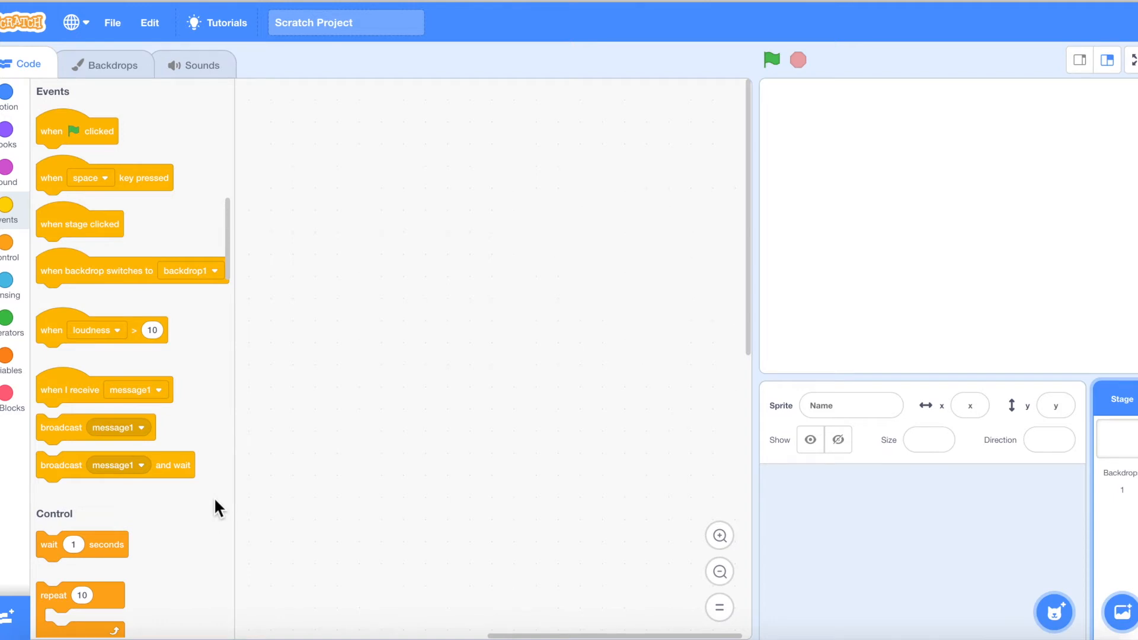
pyautogui.moveTo(33, 138)
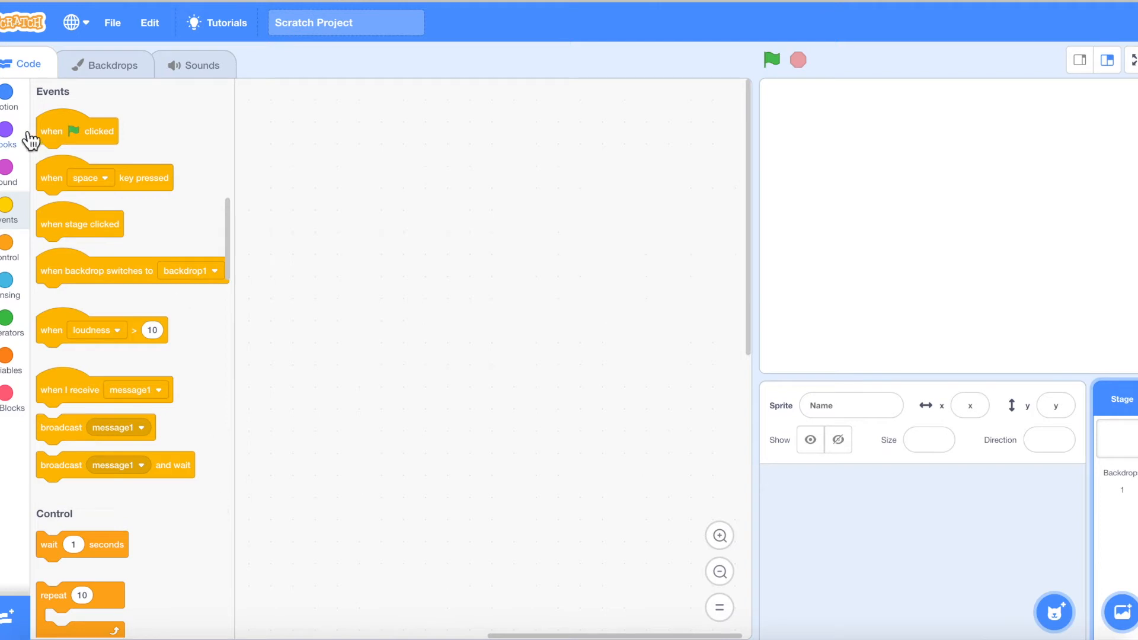
pyautogui.moveTo(18, 107)
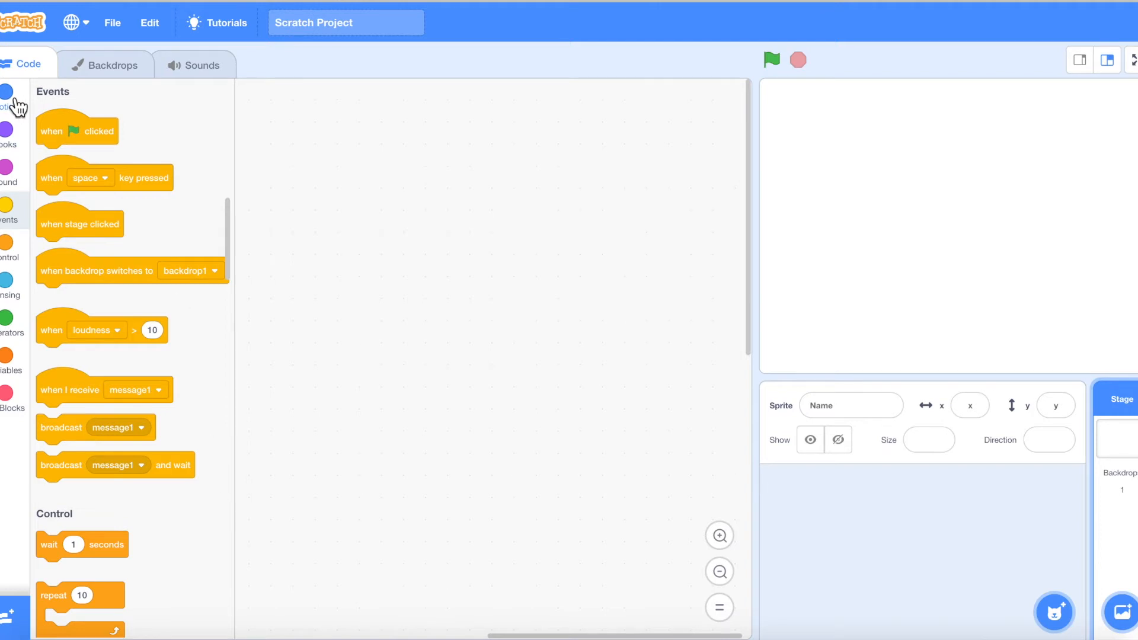
# Place a 'when green flag clicked' Events block in the code area as the script's start.
pyautogui.click(10, 135)
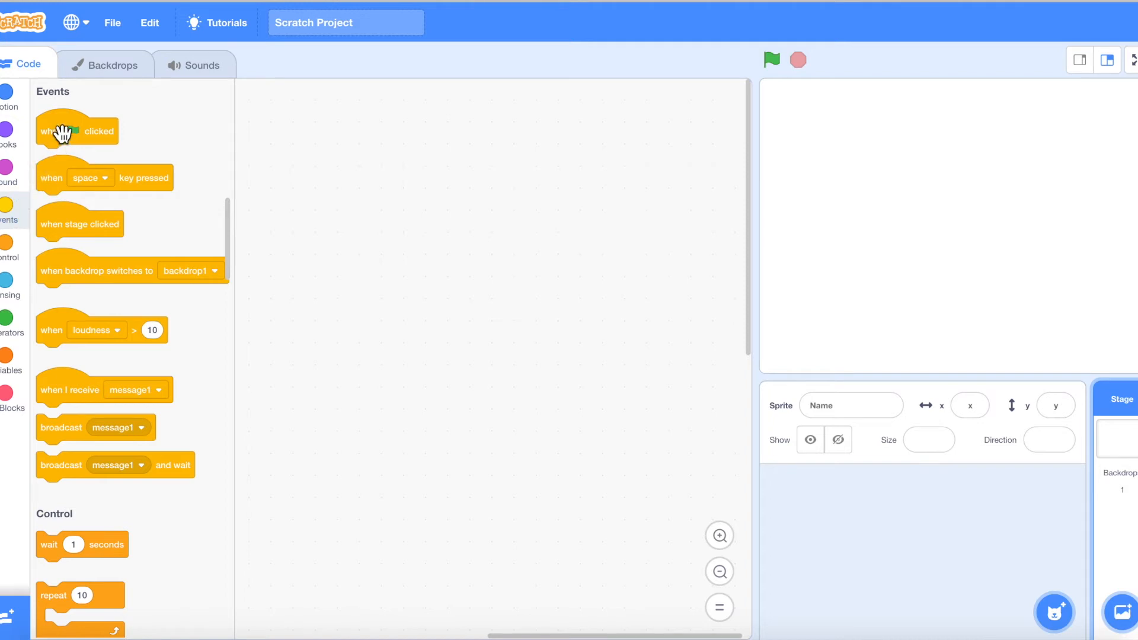
pyautogui.moveTo(41, 156)
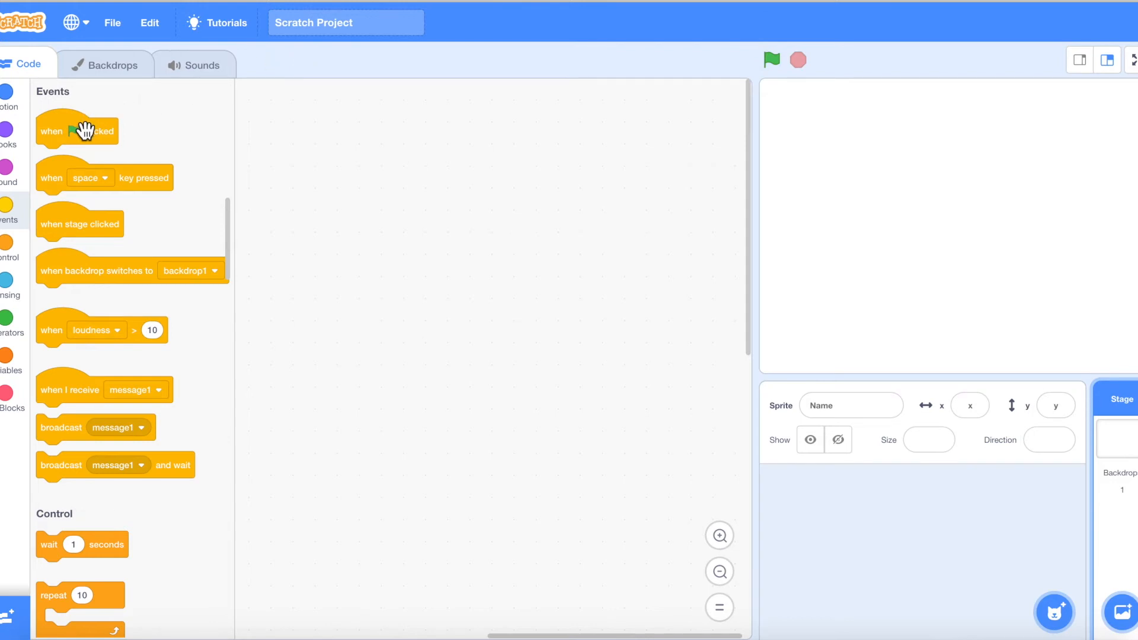
pyautogui.moveTo(77, 131); pyautogui.dragTo(427, 152)
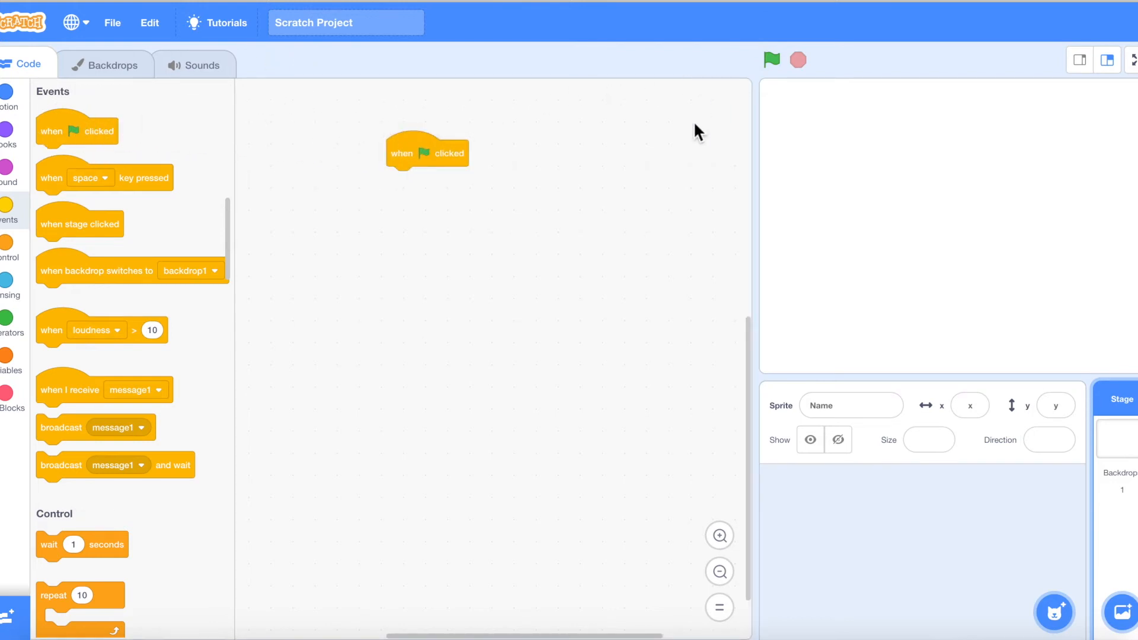
pyautogui.moveTo(328, 391)
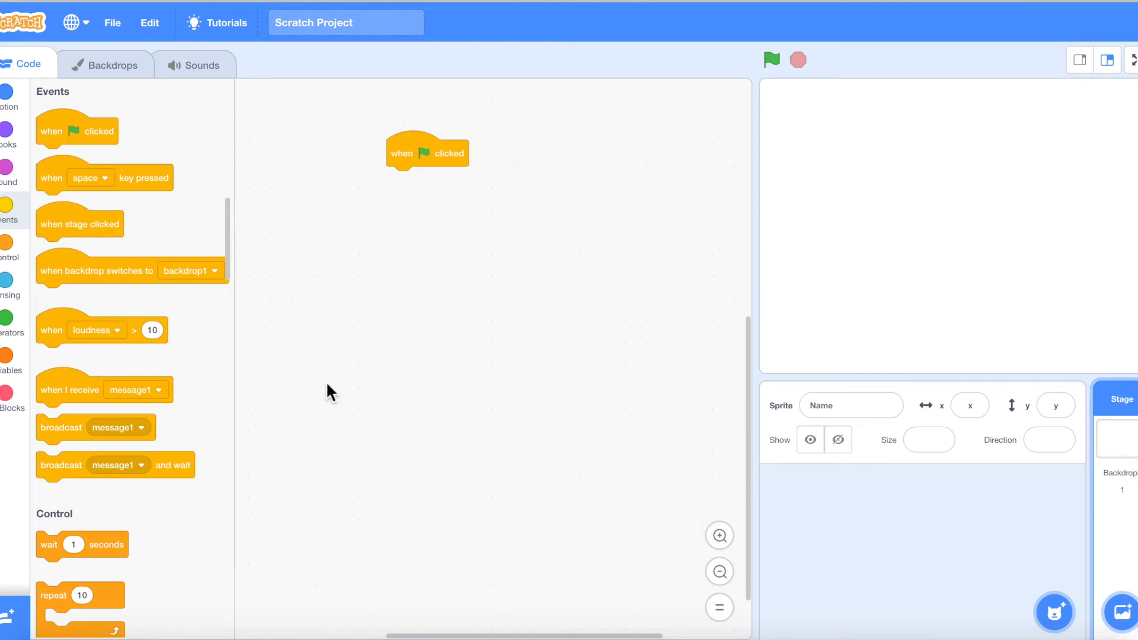
pyautogui.moveTo(427, 151); pyautogui.dragTo(440, 173)
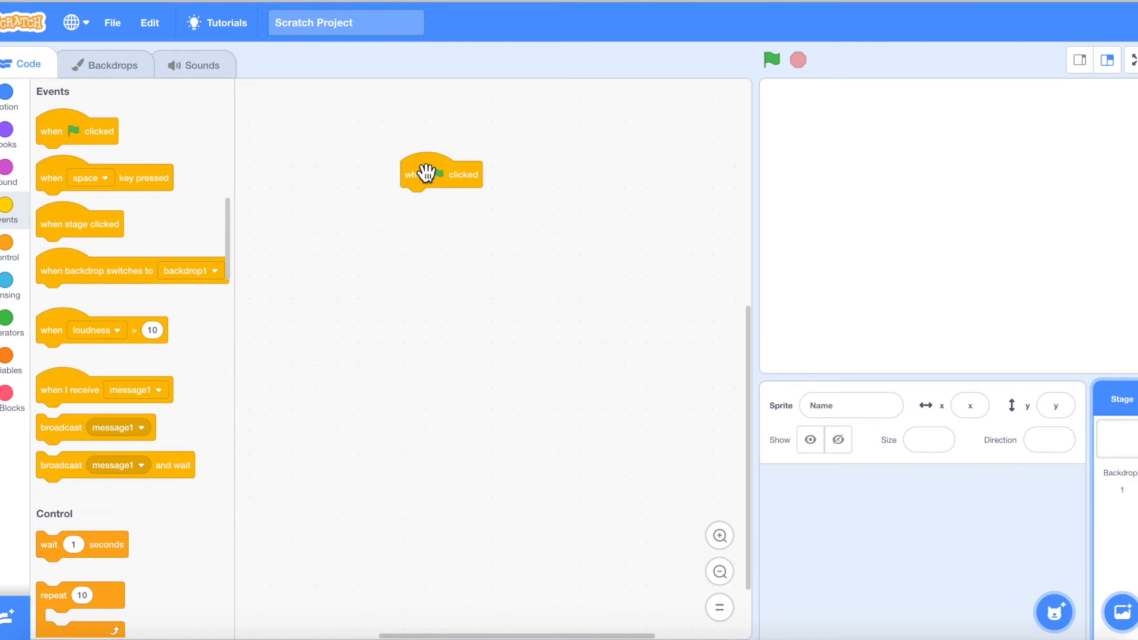
pyautogui.moveTo(197, 71)
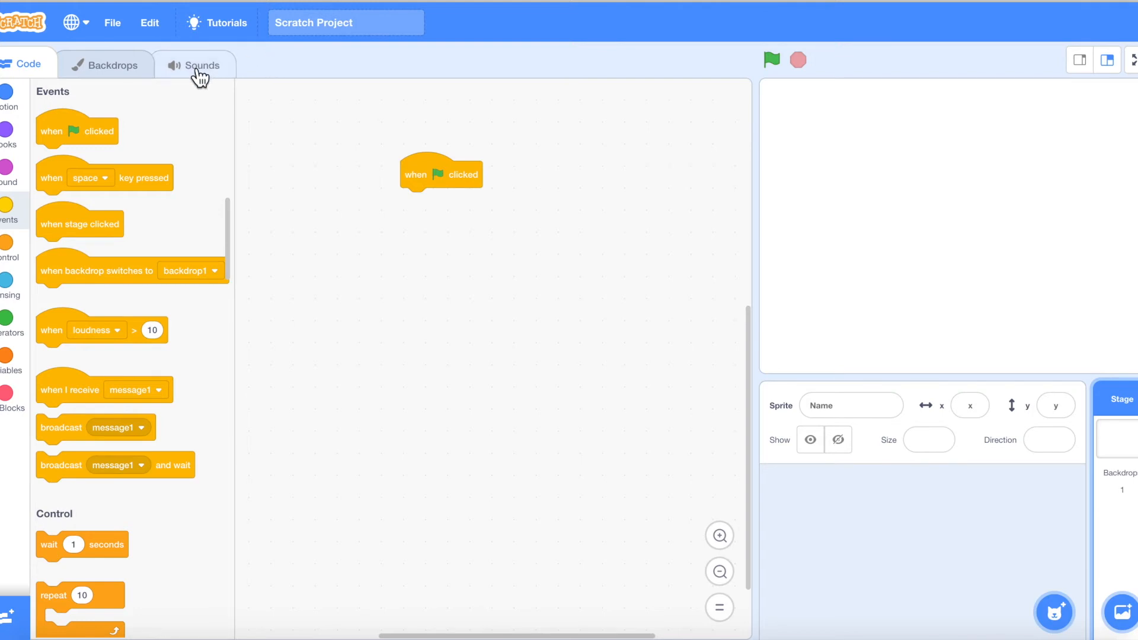
# Add Drum Set2 from the Percussion sound library, preview it, and return to Code.
pyautogui.click(200, 65)
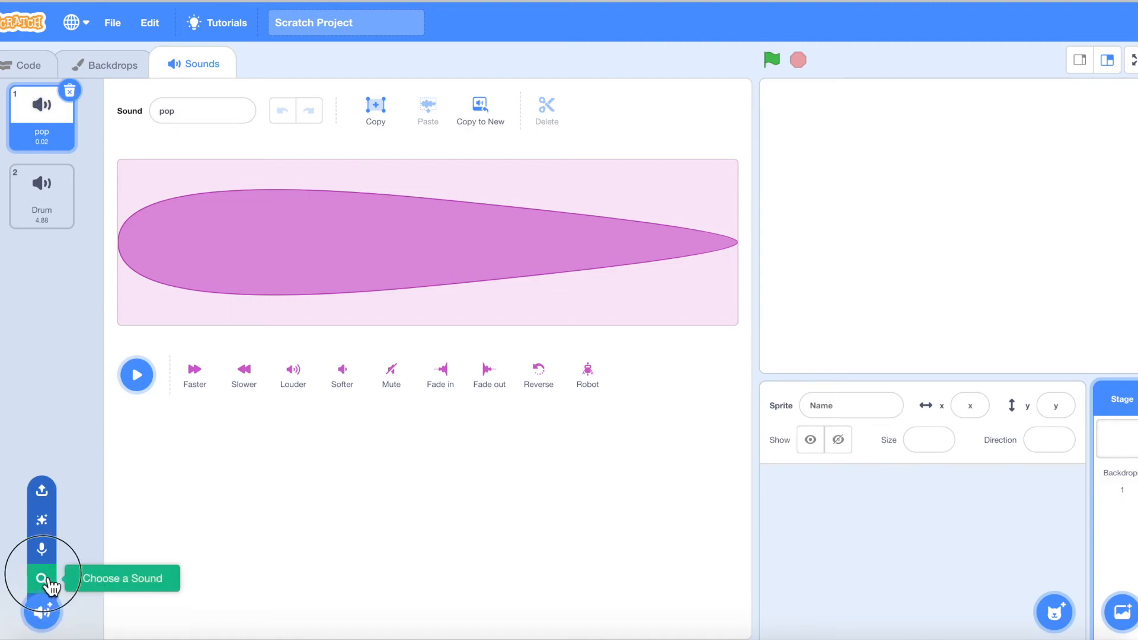
pyautogui.click(41, 578)
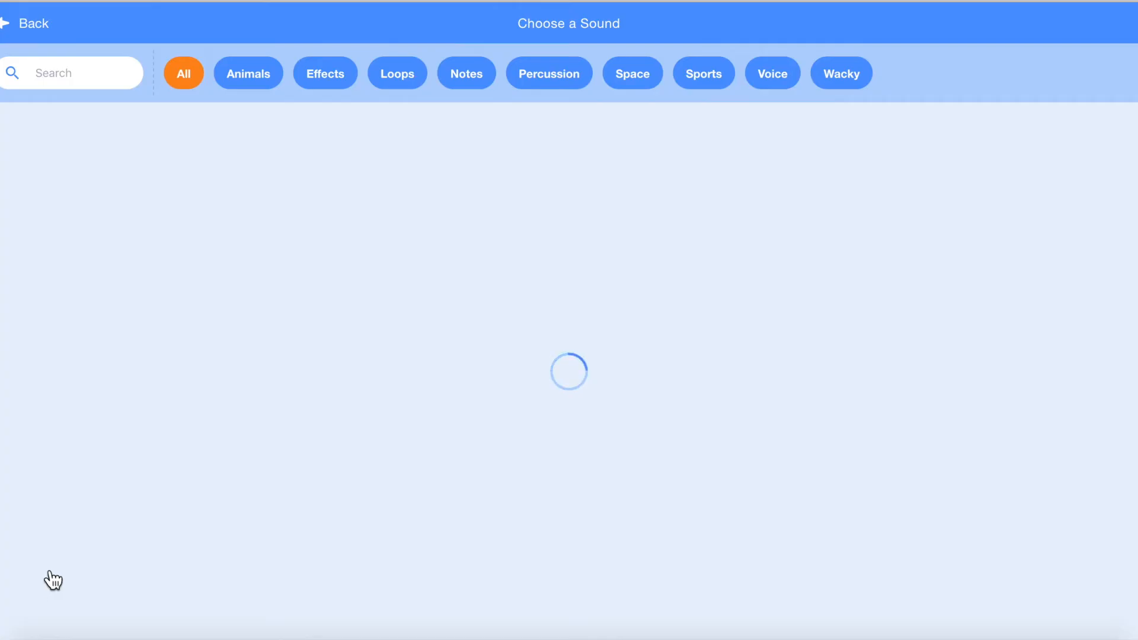
pyautogui.moveTo(544, 142)
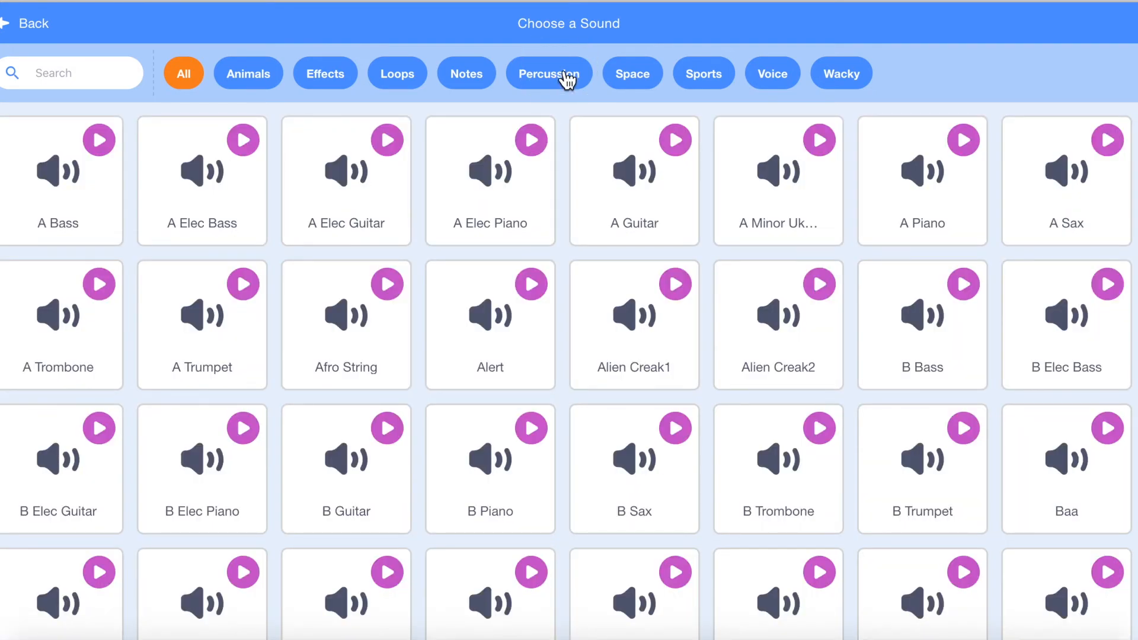
pyautogui.click(548, 74)
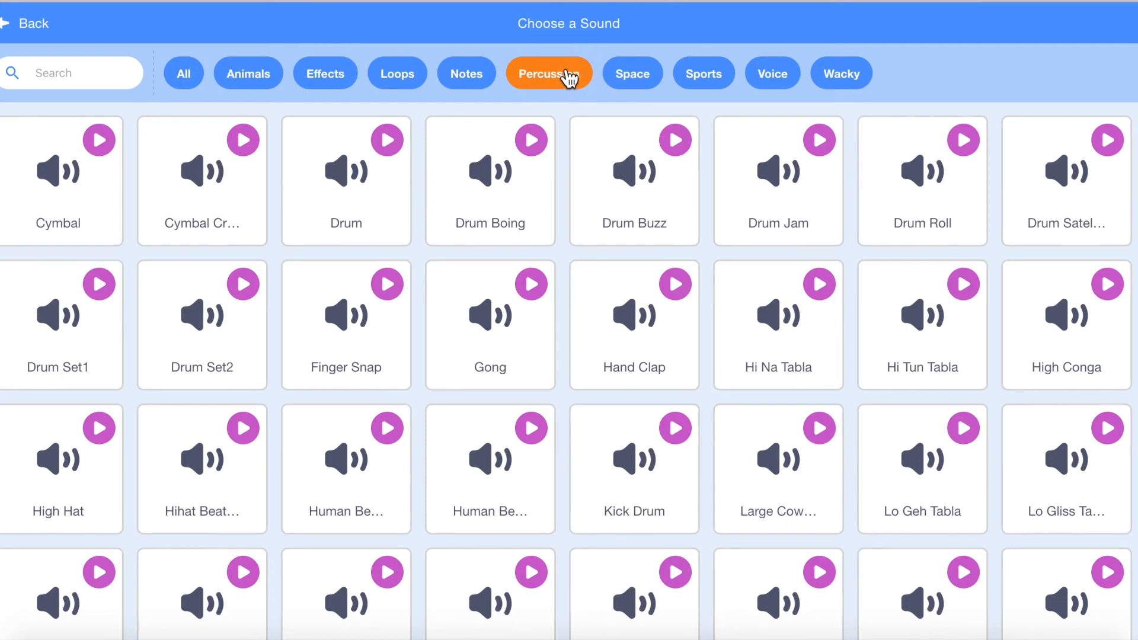
pyautogui.click(346, 324)
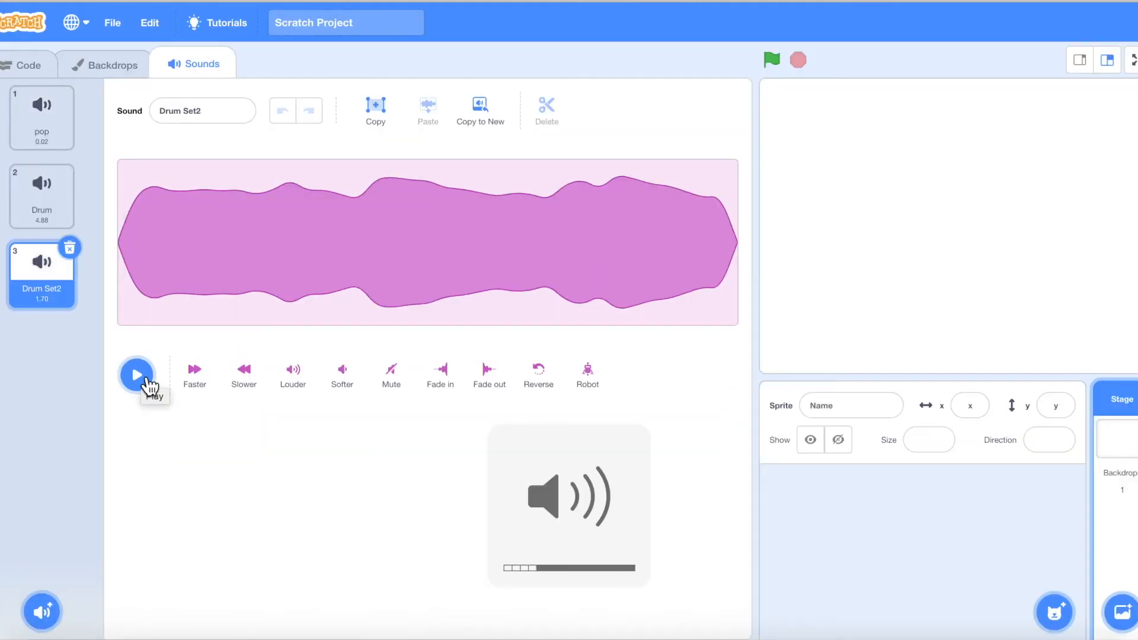
pyautogui.click(136, 375)
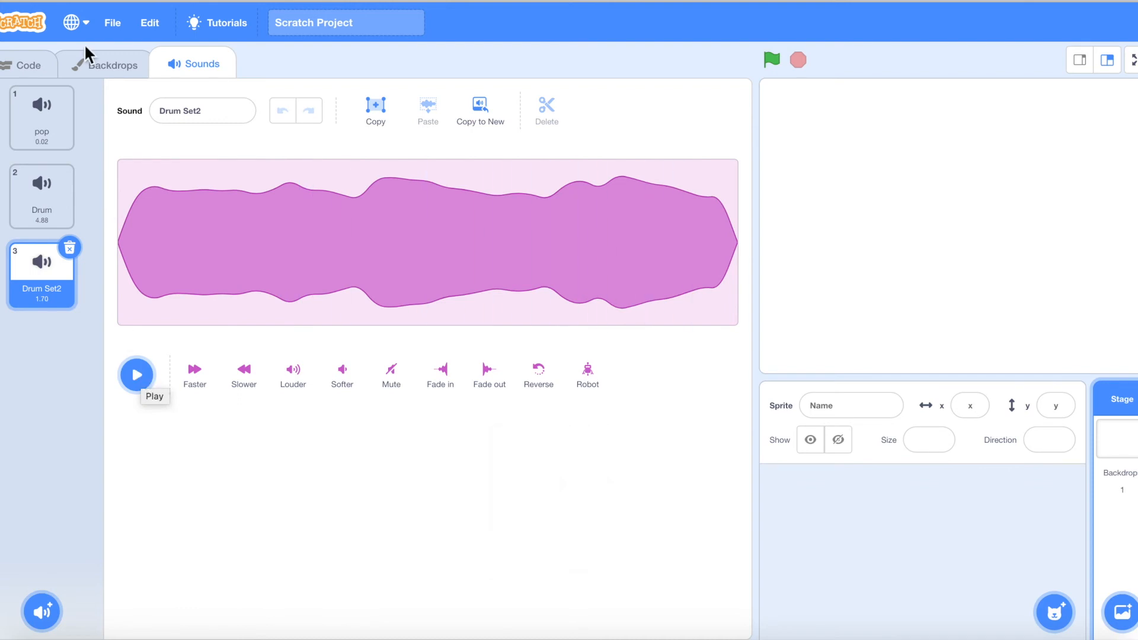
pyautogui.click(28, 64)
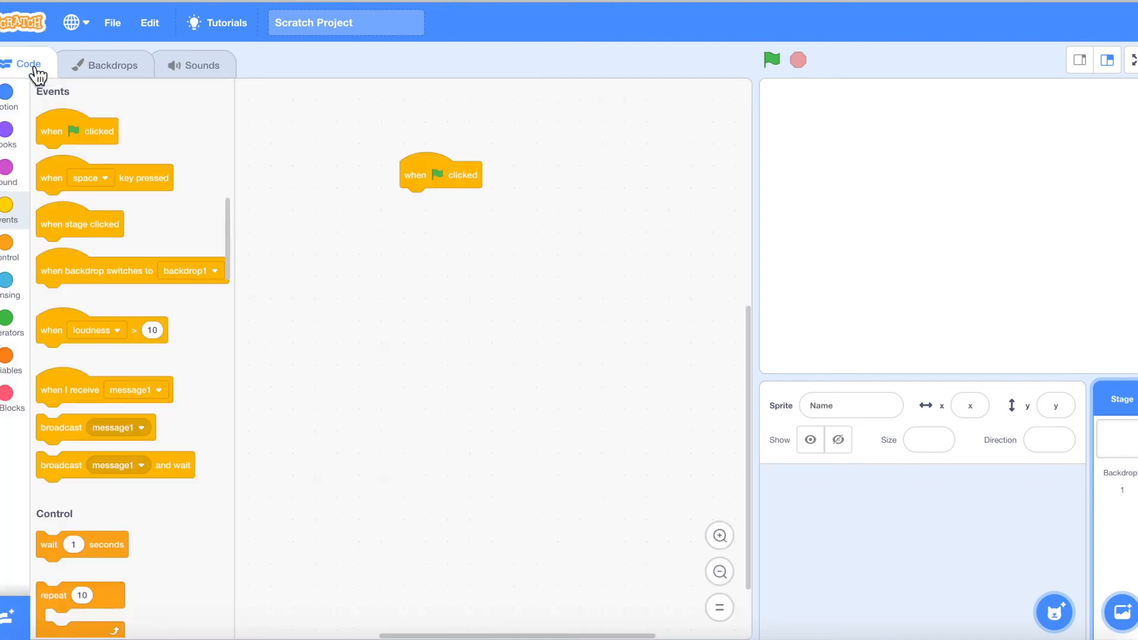
pyautogui.moveTo(20, 164)
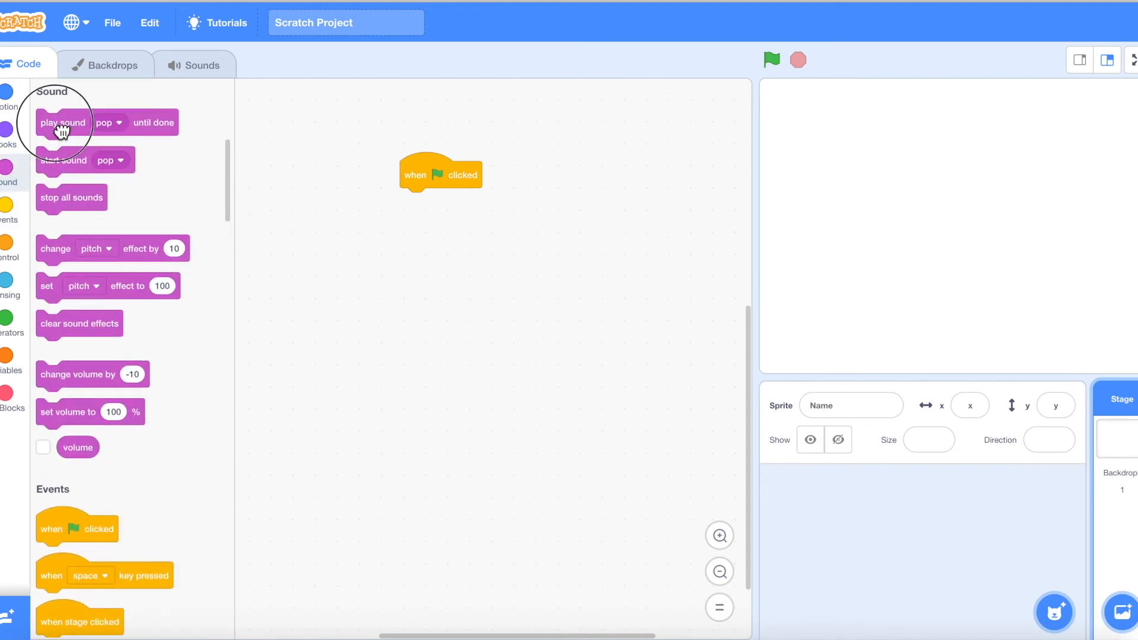
# Attach 'play sound until done' beneath the flag block, set to Drum Set2.
pyautogui.moveTo(62, 122); pyautogui.dragTo(427, 214)
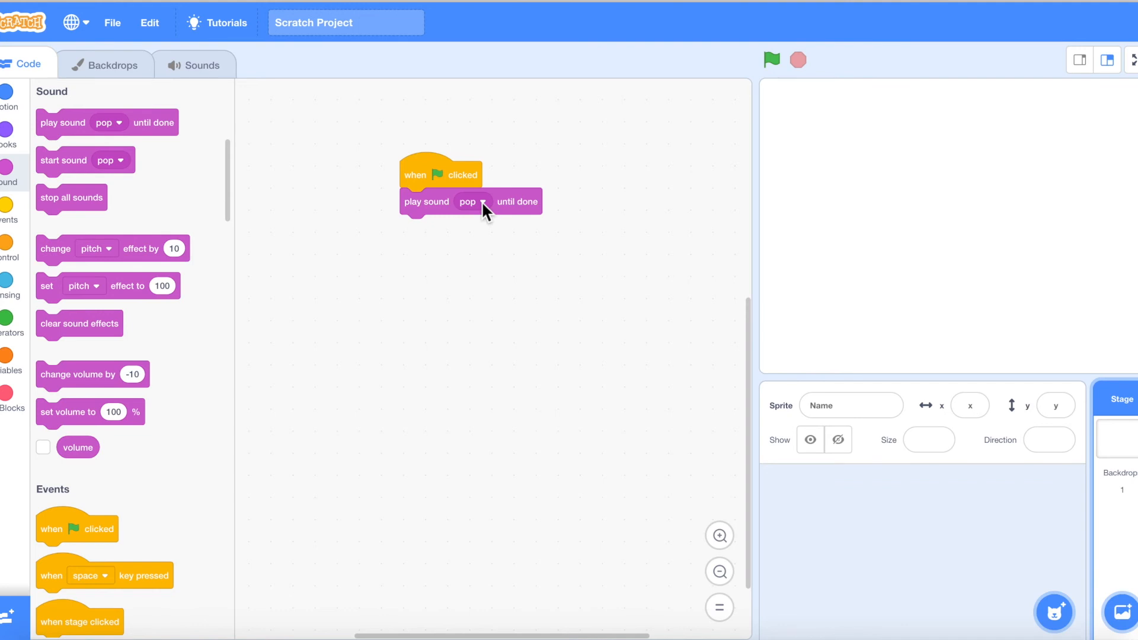
pyautogui.click(473, 201)
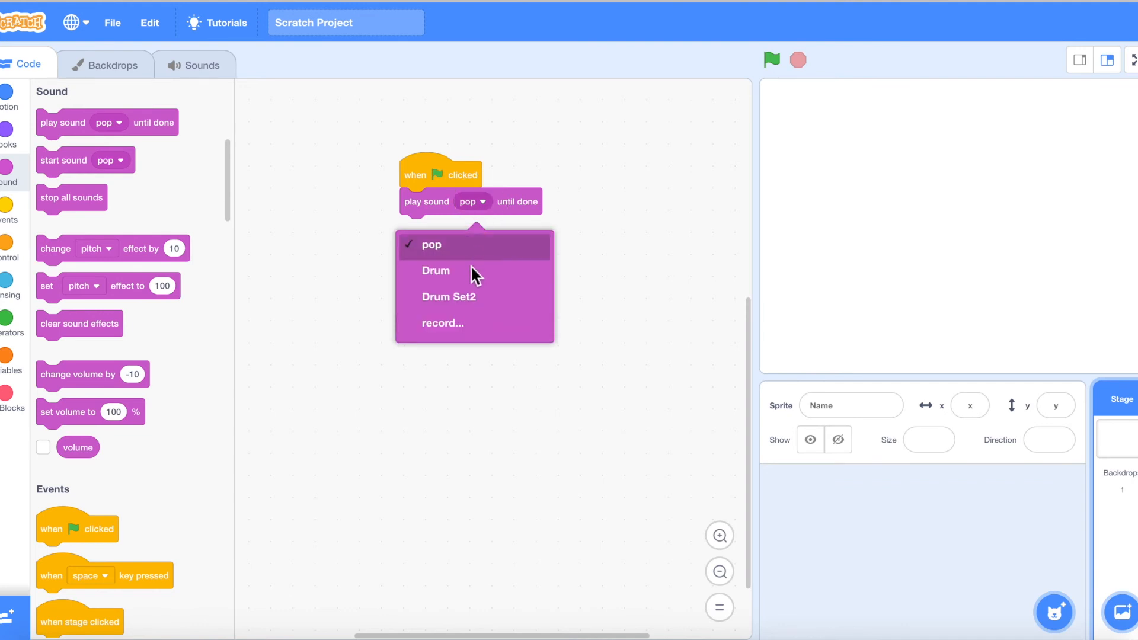
pyautogui.moveTo(468, 304)
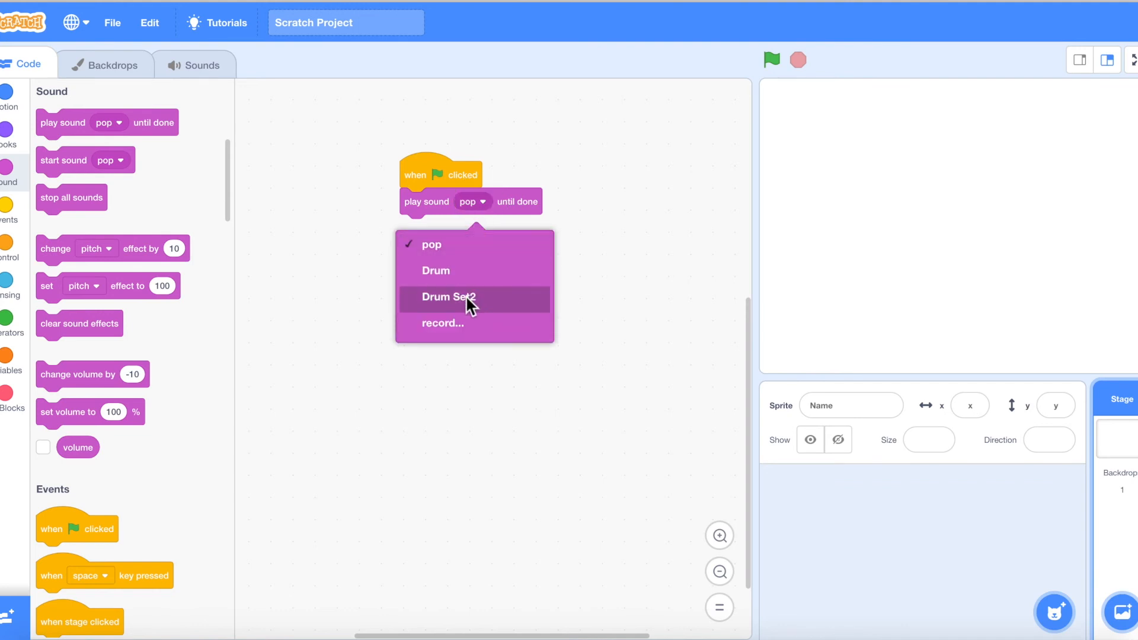
pyautogui.click(448, 297)
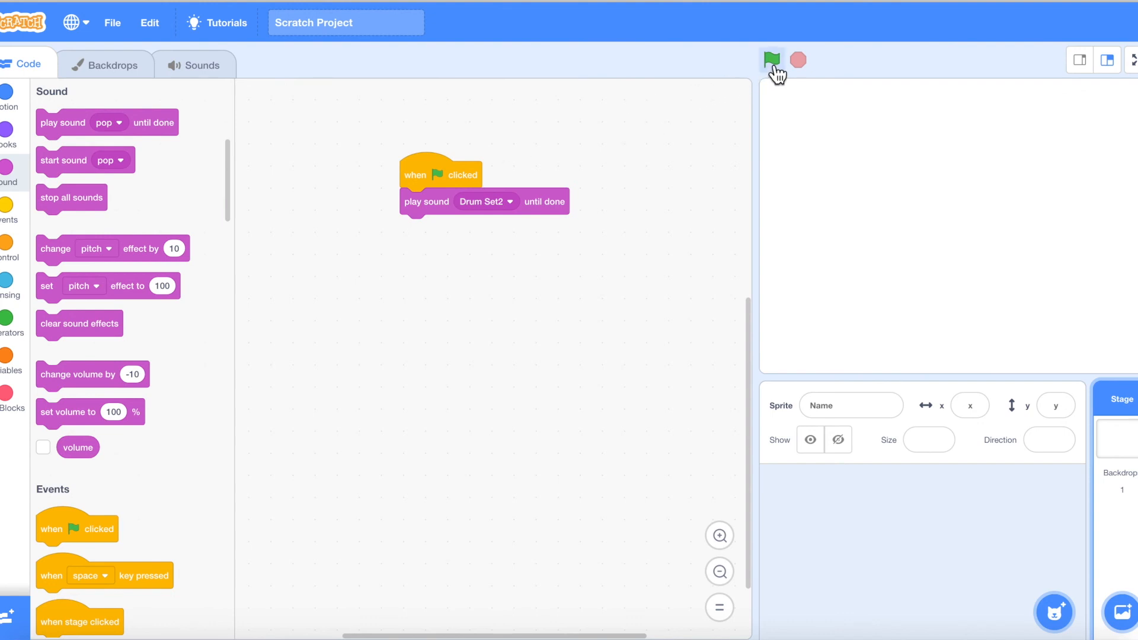
# Run the script twice with the green flag to hear Drum Set2.
pyautogui.click(771, 59)
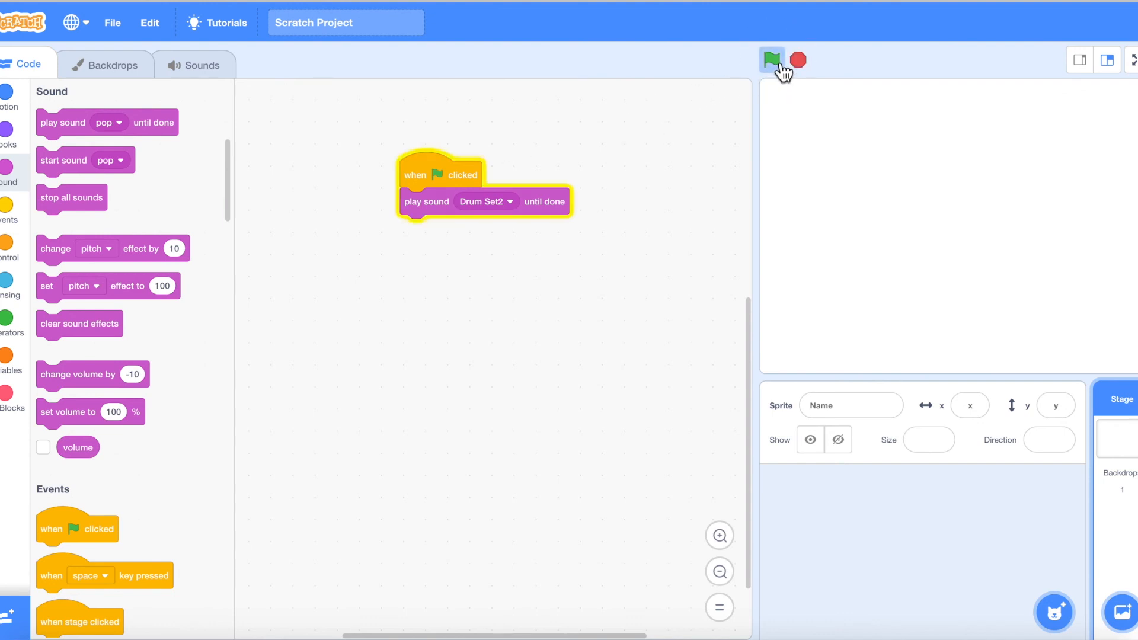
pyautogui.click(771, 59)
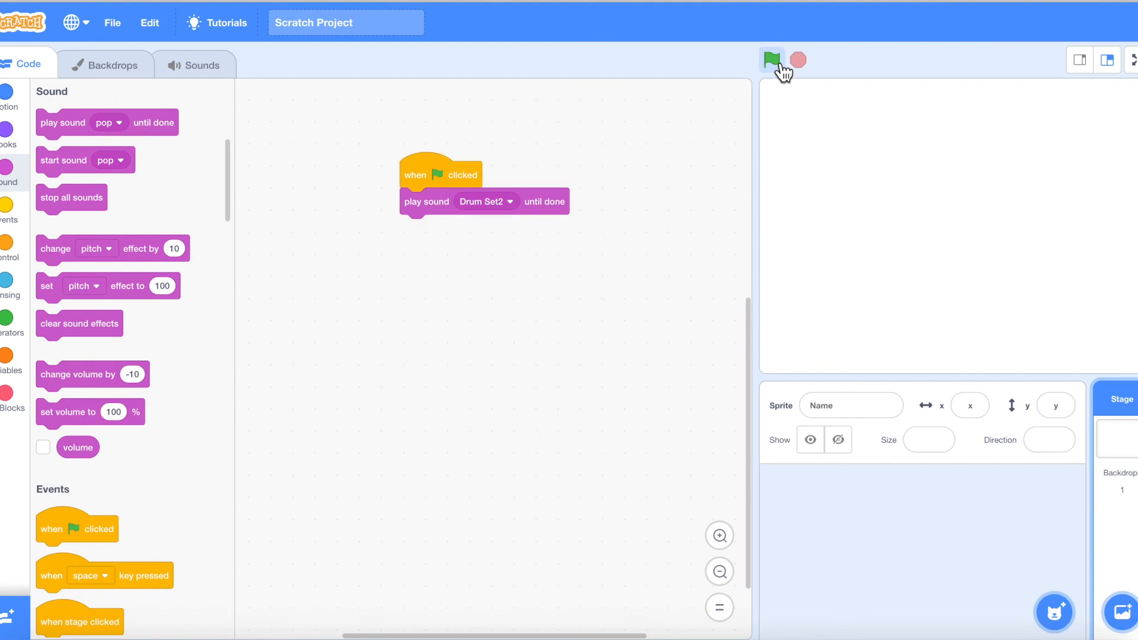